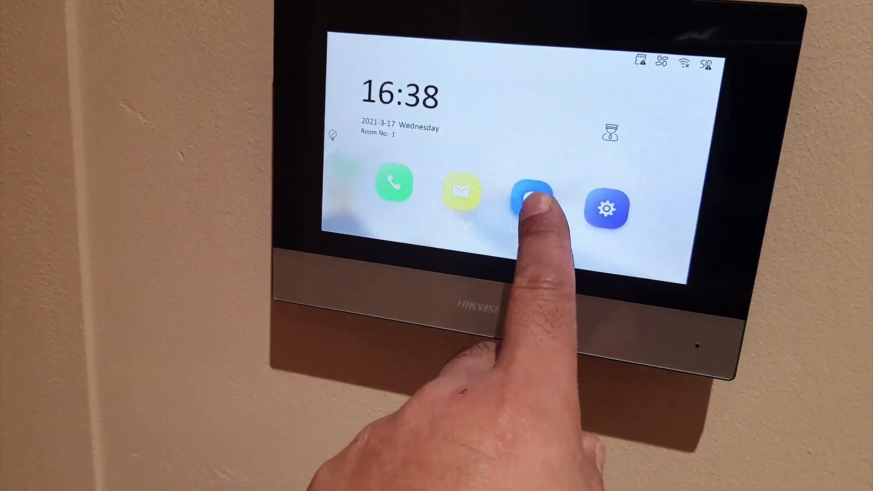
# Enter Live View, choose the Door Station list and start the door station's feed
pyautogui.click(529, 203)
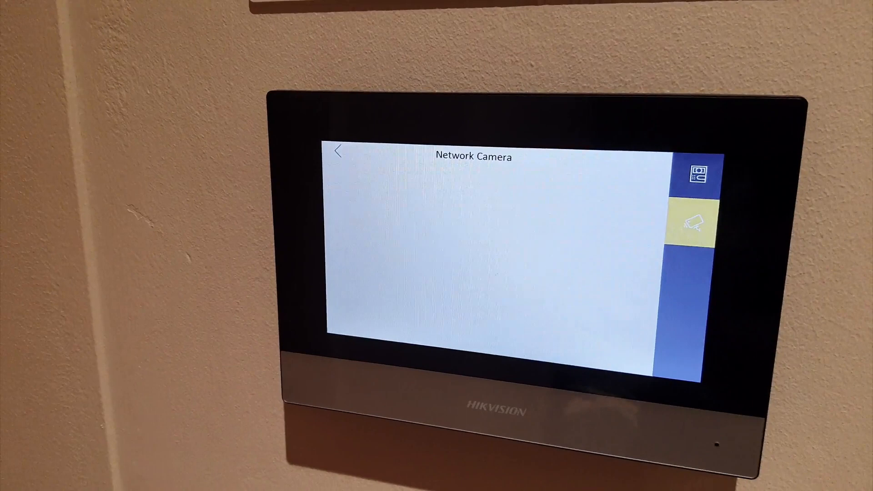
pyautogui.click(703, 172)
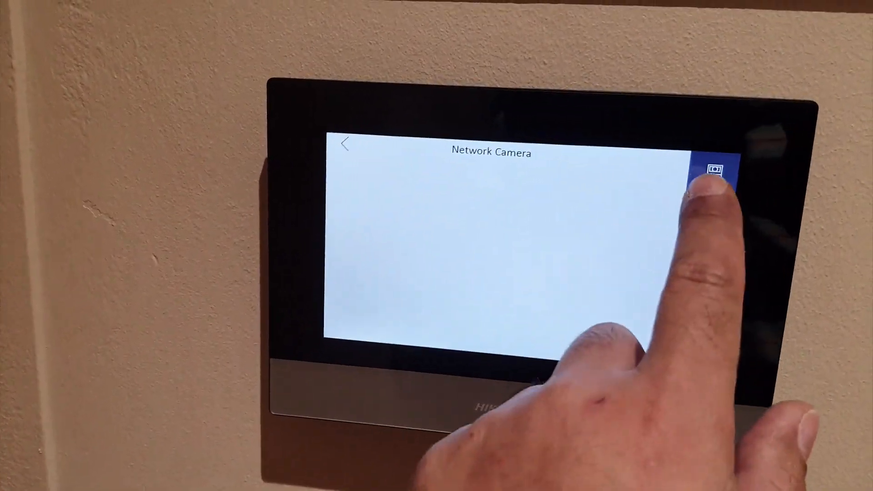
pyautogui.click(714, 170)
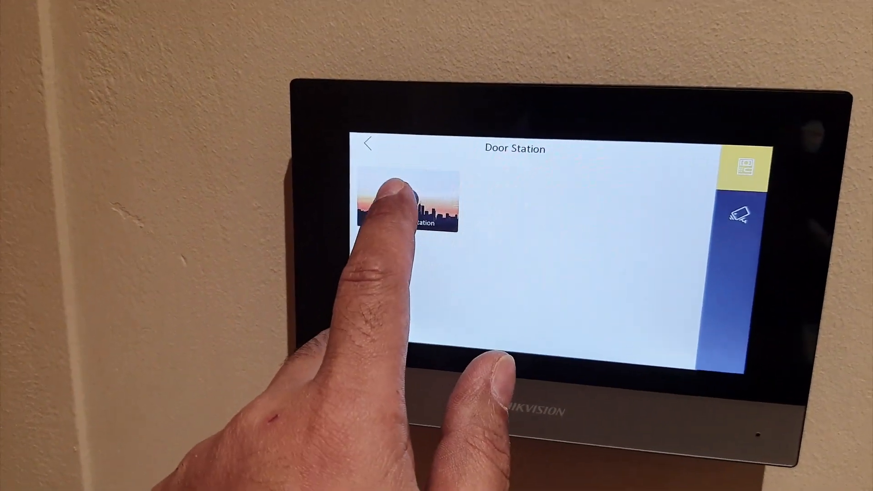
pyautogui.click(406, 209)
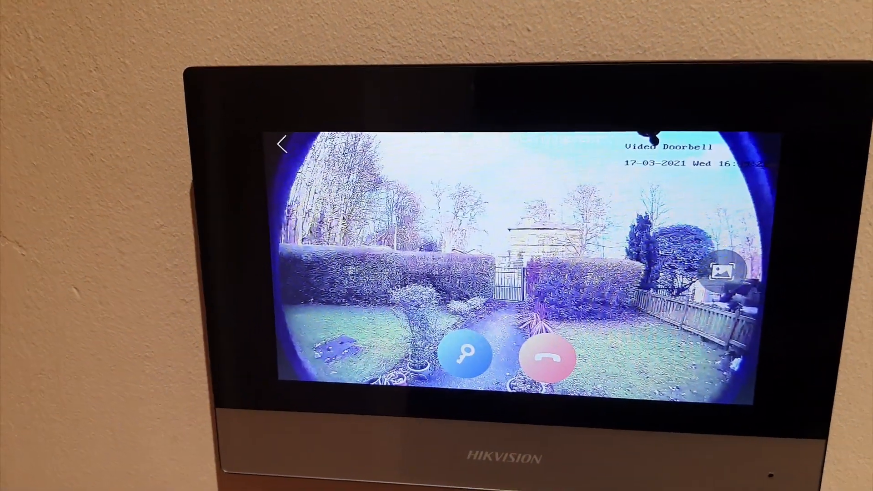
# Watch the Video Doorbell feed of the front garden and gate on screen
pyautogui.click(549, 273)
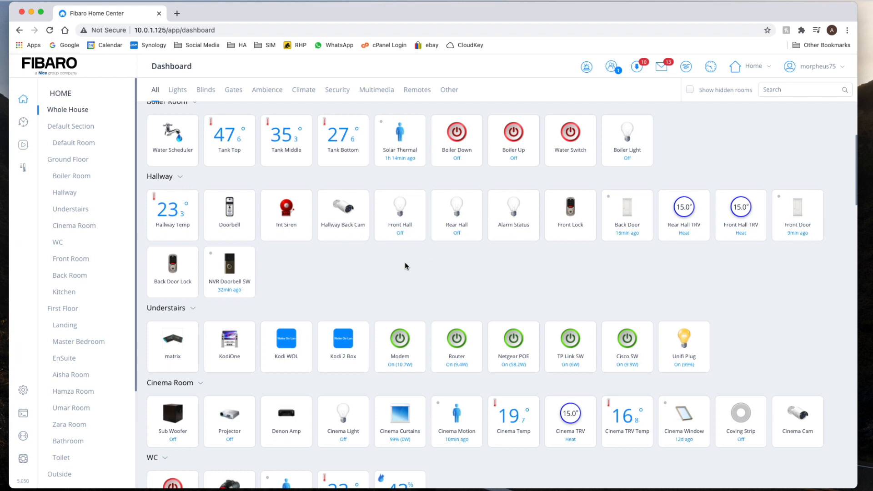
pyautogui.moveTo(329, 255)
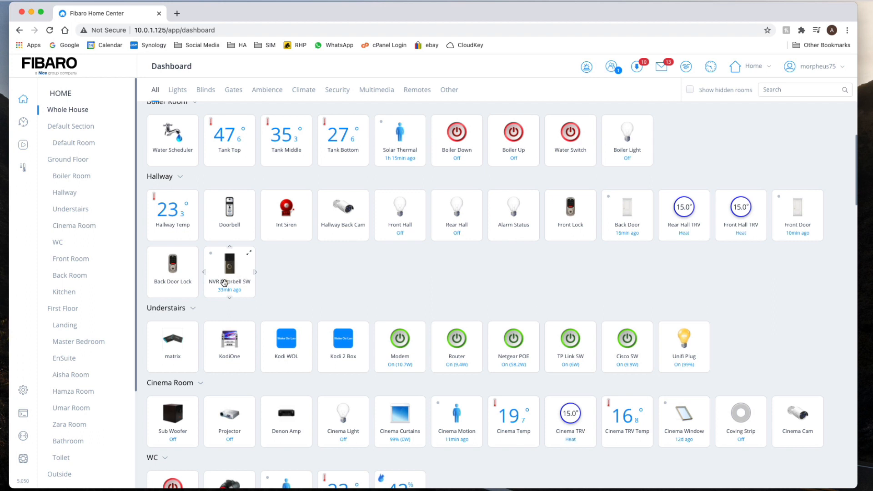
pyautogui.moveTo(230, 277)
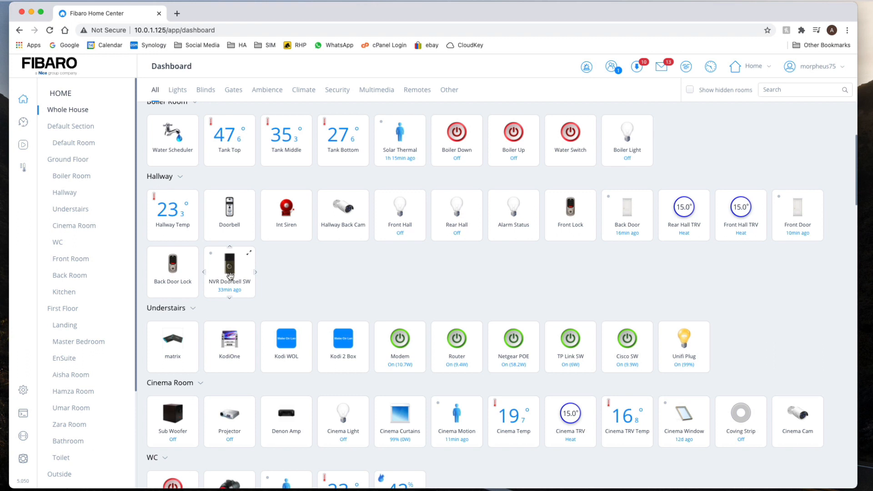
pyautogui.moveTo(34, 391)
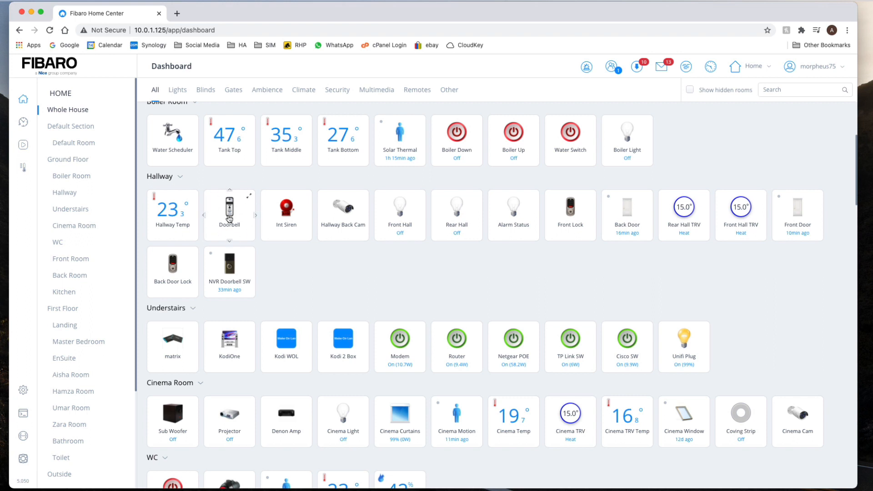
pyautogui.moveTo(271, 256)
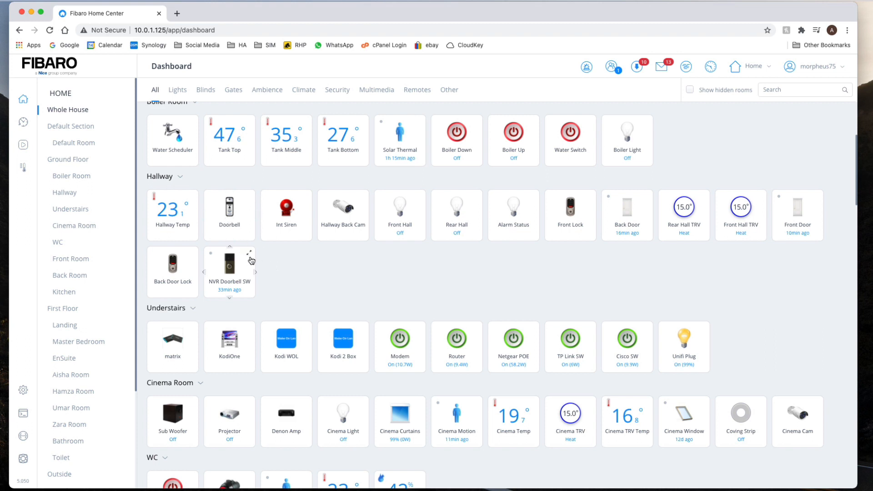
pyautogui.moveTo(272, 277)
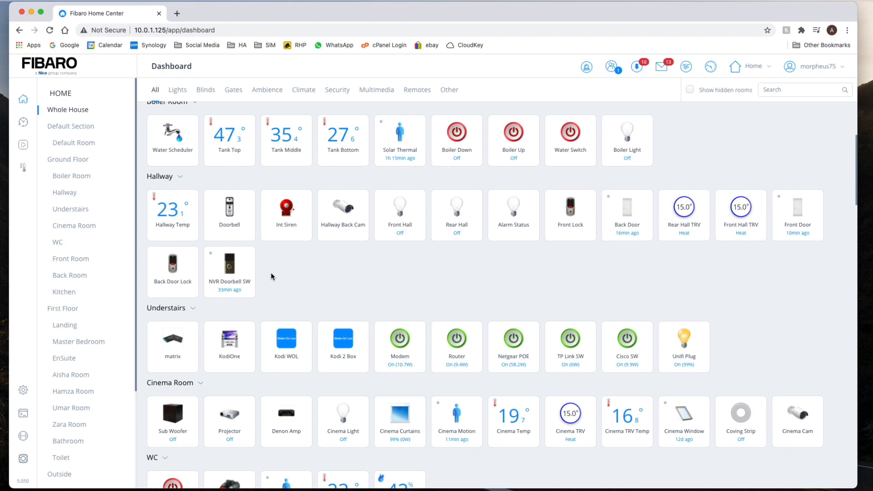
pyautogui.moveTo(281, 265)
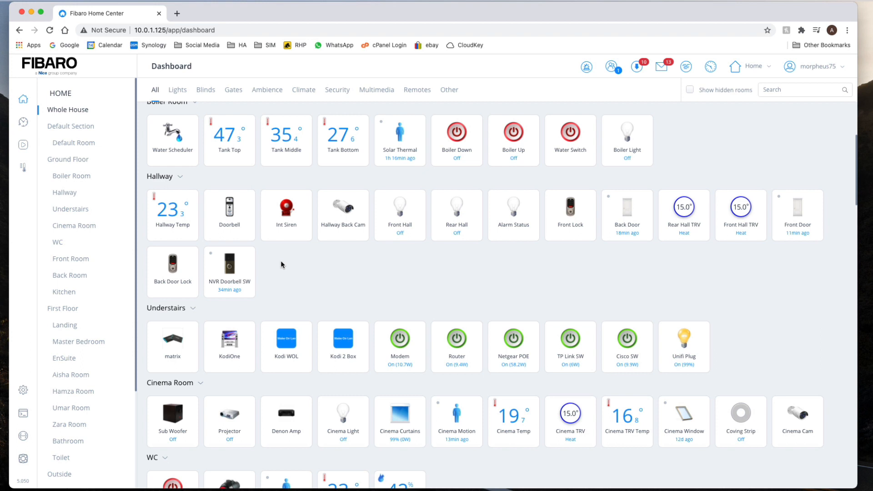
pyautogui.moveTo(91, 53)
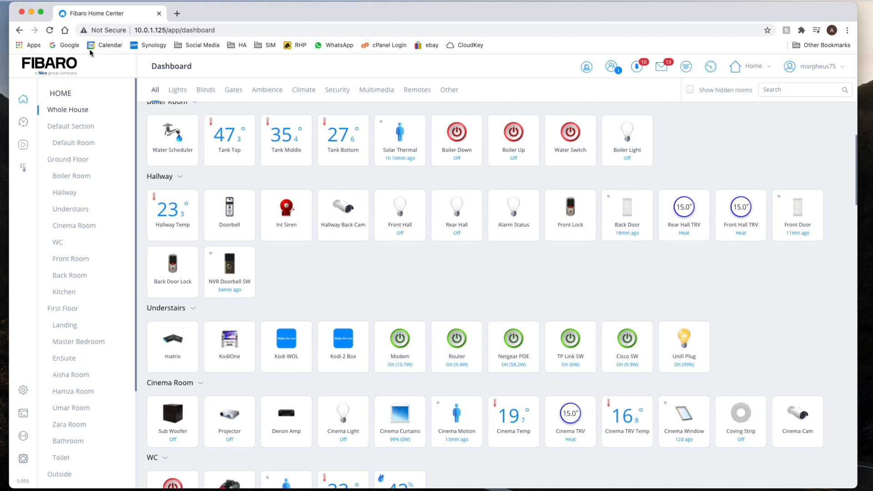